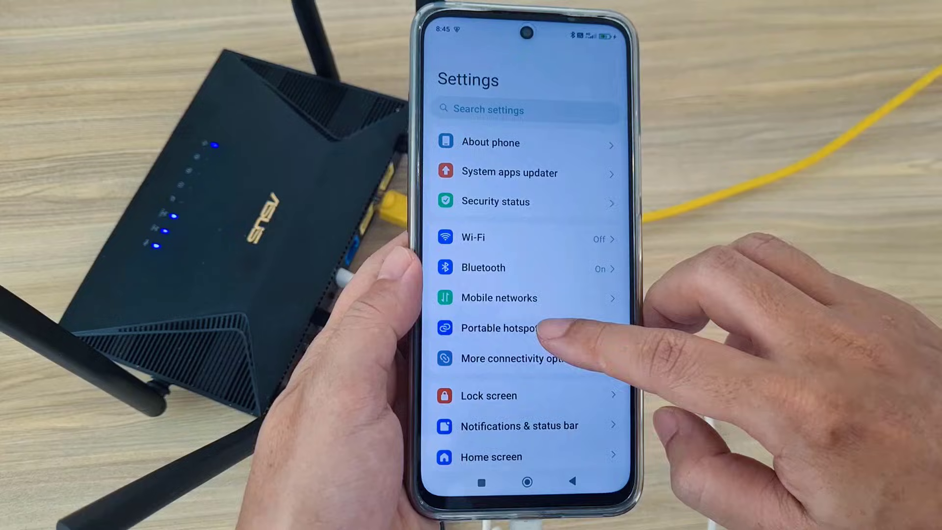
- Switch on the phone's Portable hotspot and USB tethering to share internet over USB
left_click(498, 328)
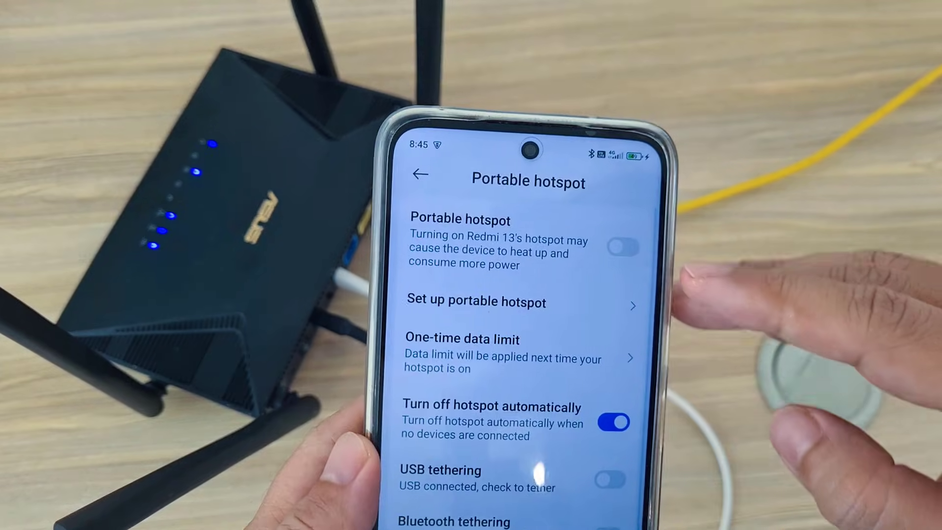
left_click(618, 246)
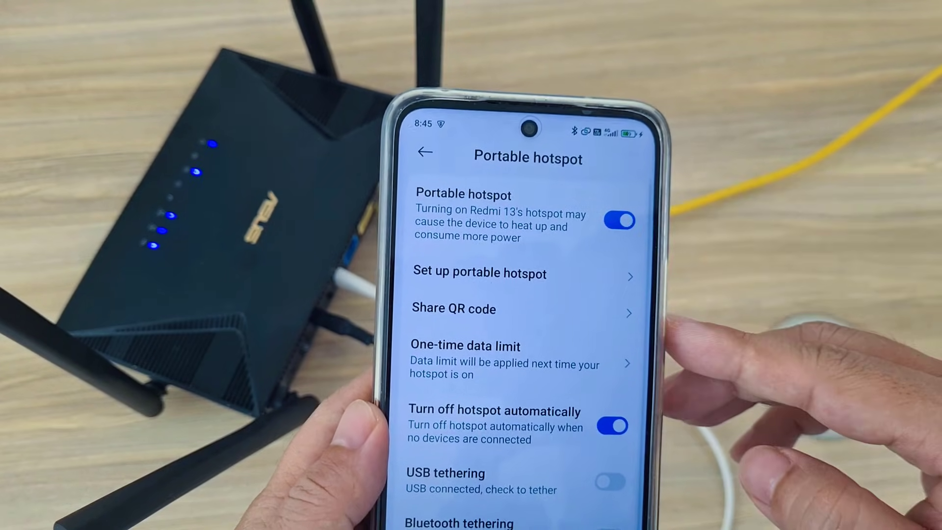
scroll("down", 3)
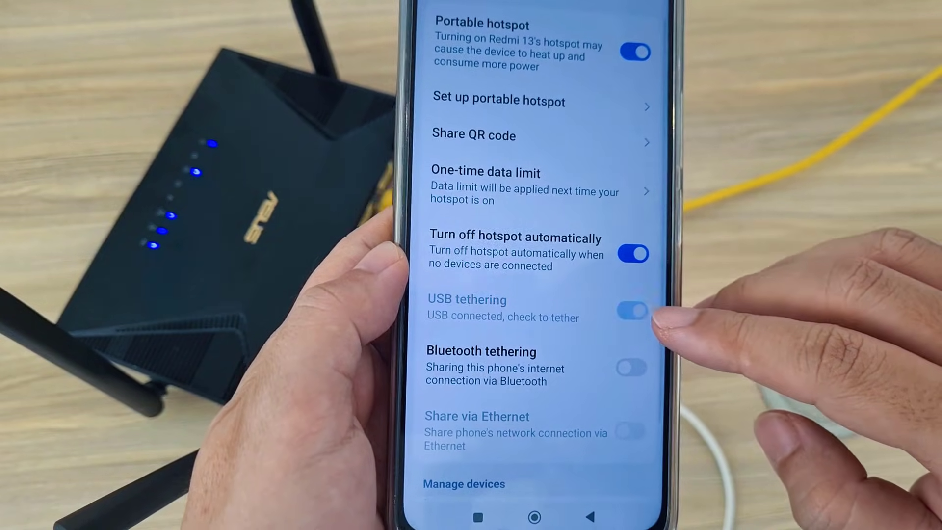
left_click(631, 311)
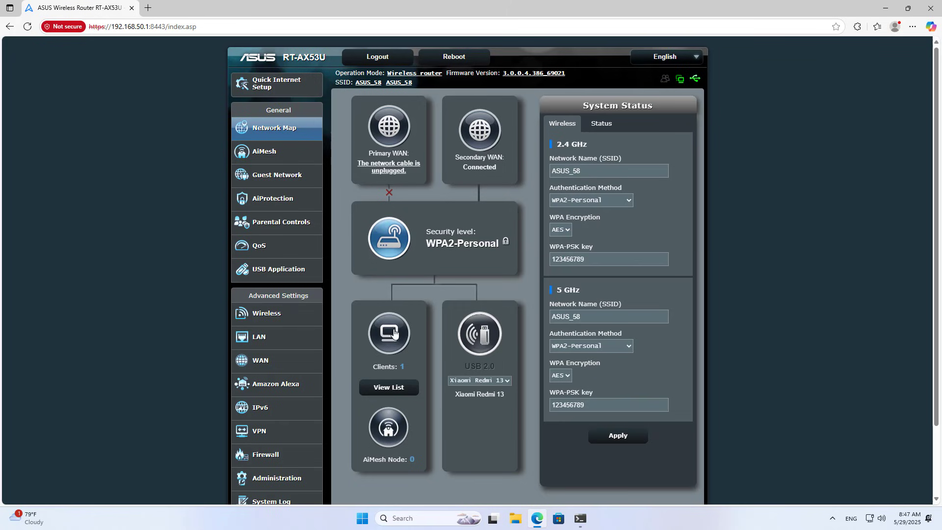
mouse_move(615, 497)
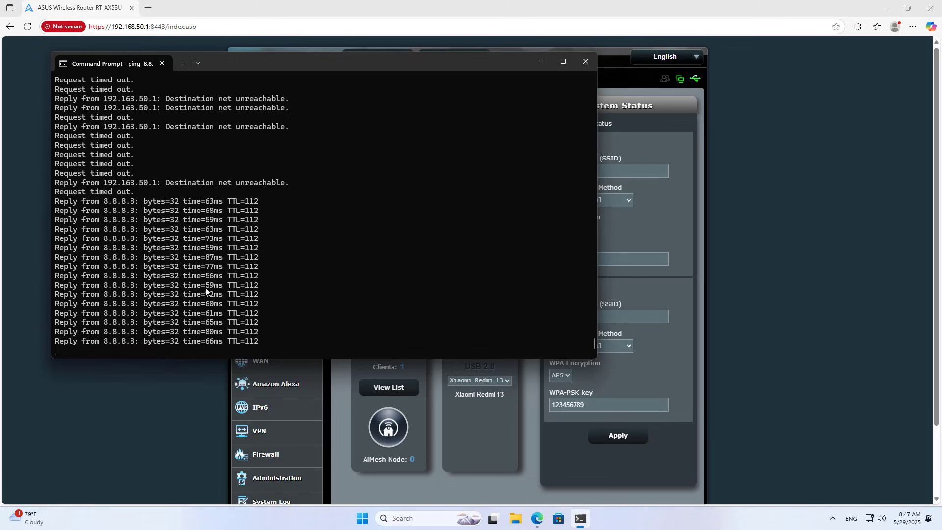
- Minimize the ping 8.8.8.8 results and go to the router's WAN settings
left_click(585, 61)
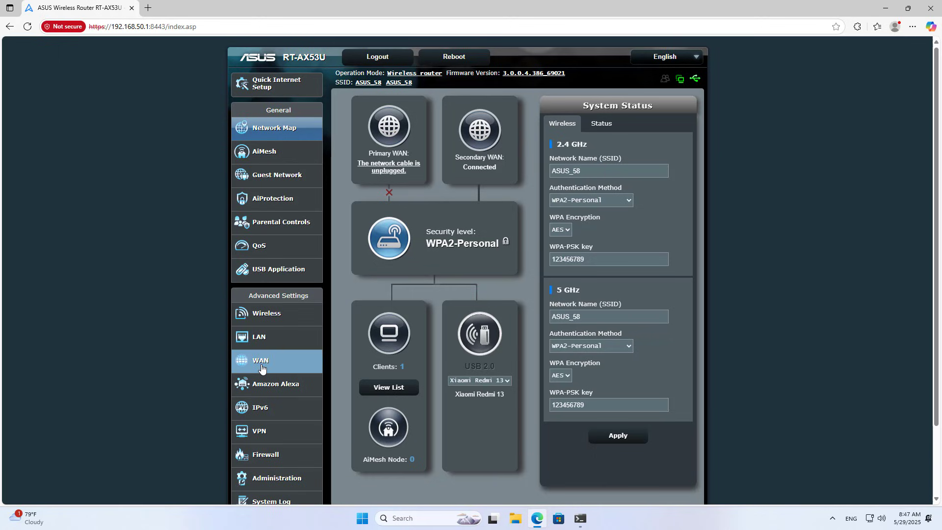
left_click(260, 360)
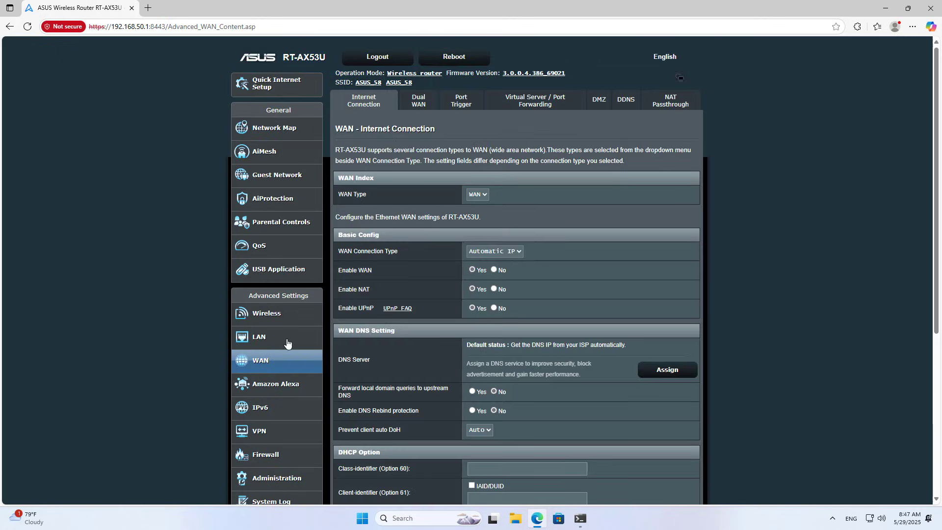
- Enable Dual WAN with WAN as primary and USB as secondary in Fail Over mode
left_click(418, 100)
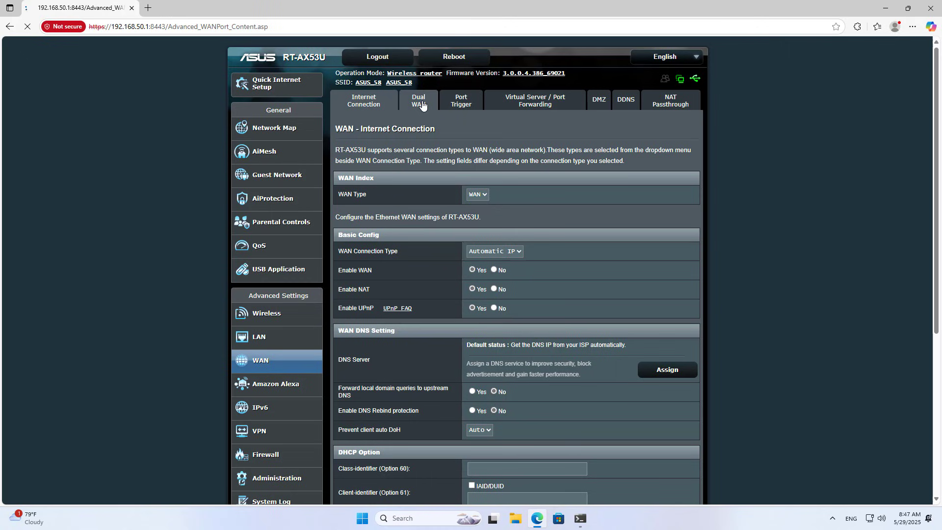
left_click(418, 100)
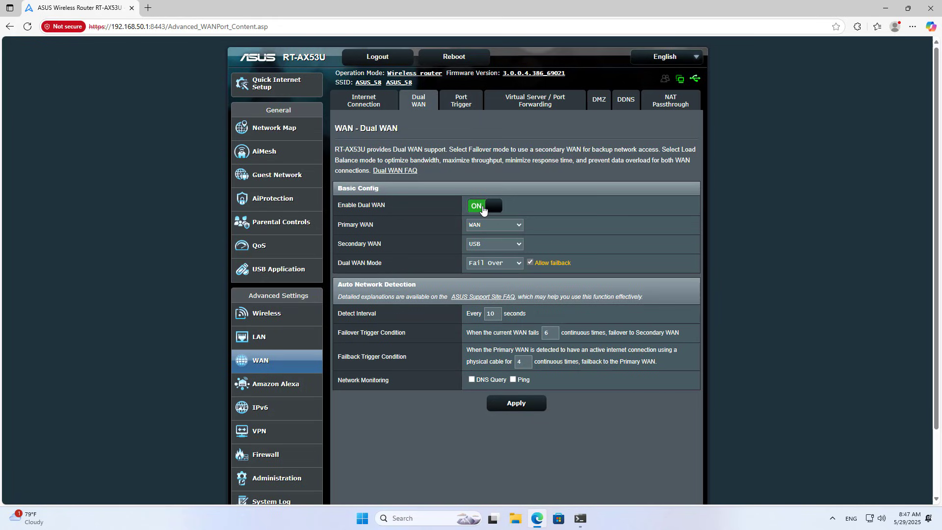
mouse_move(494, 251)
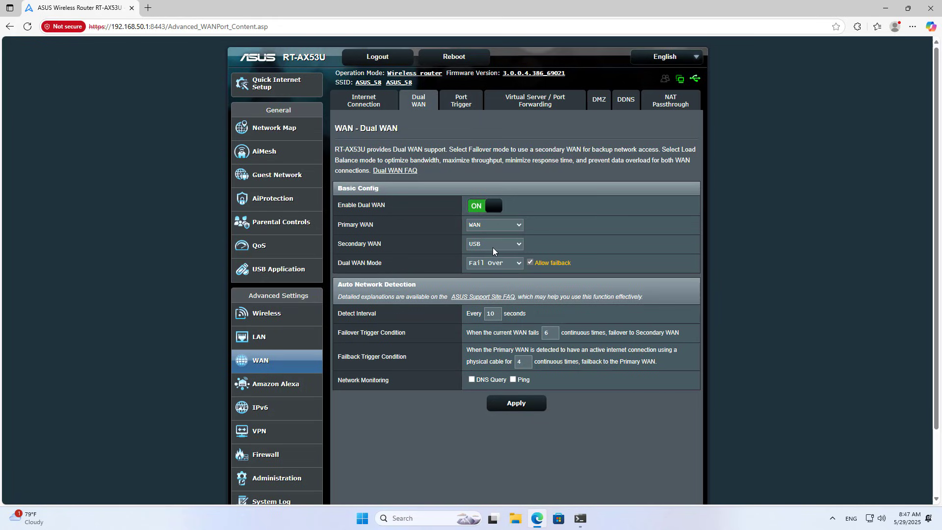
mouse_move(512, 248)
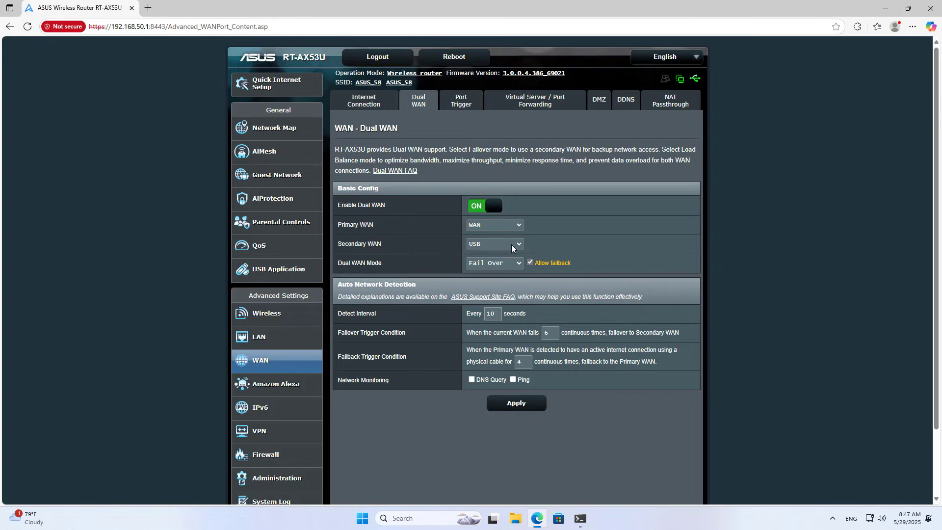
mouse_move(498, 225)
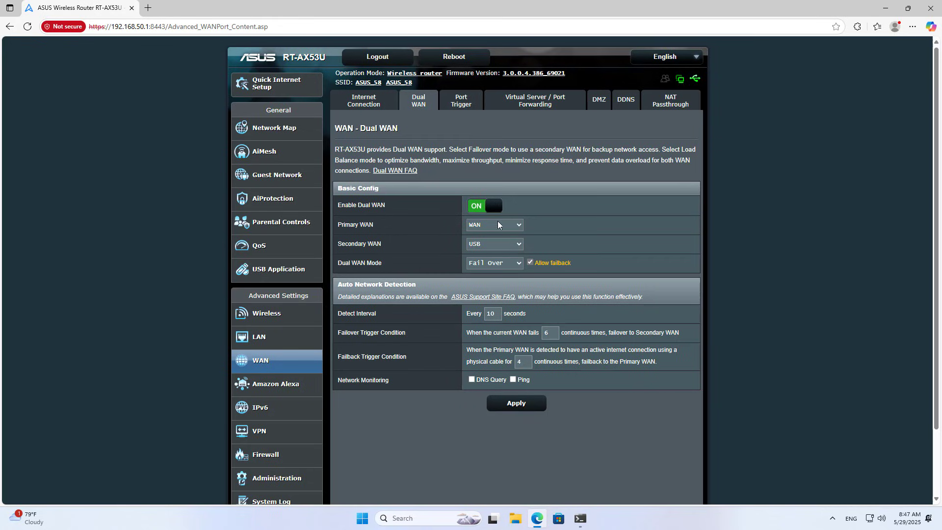
- Set the Internet Connection WAN type to USB with Android phone as the USB device
left_click(363, 100)
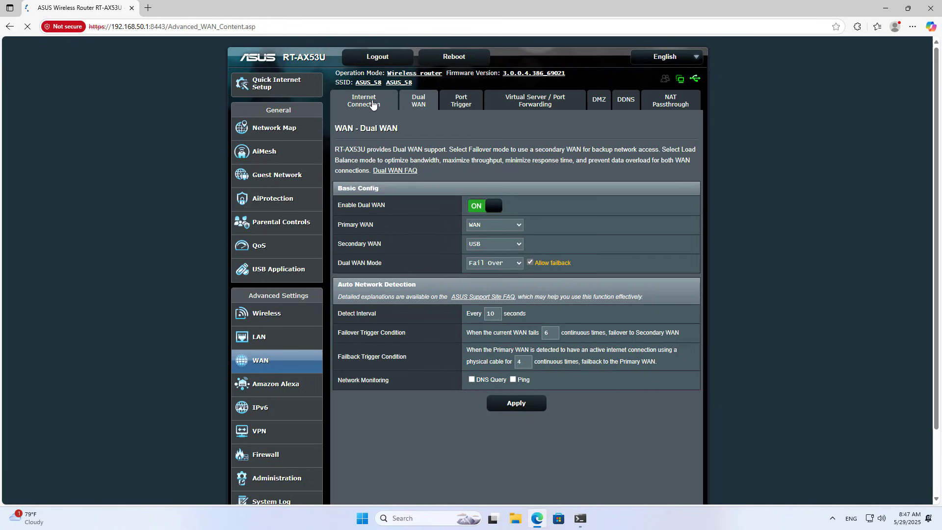
left_click(363, 100)
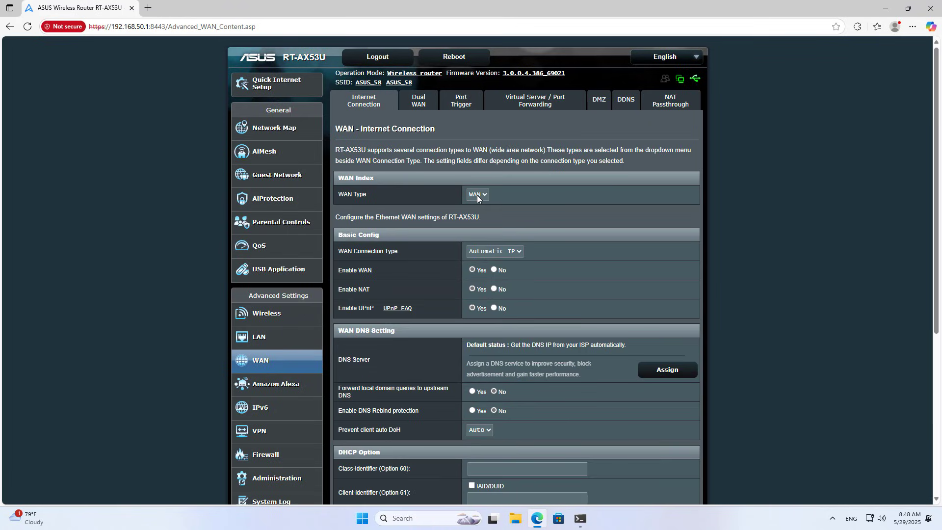
left_click(477, 195)
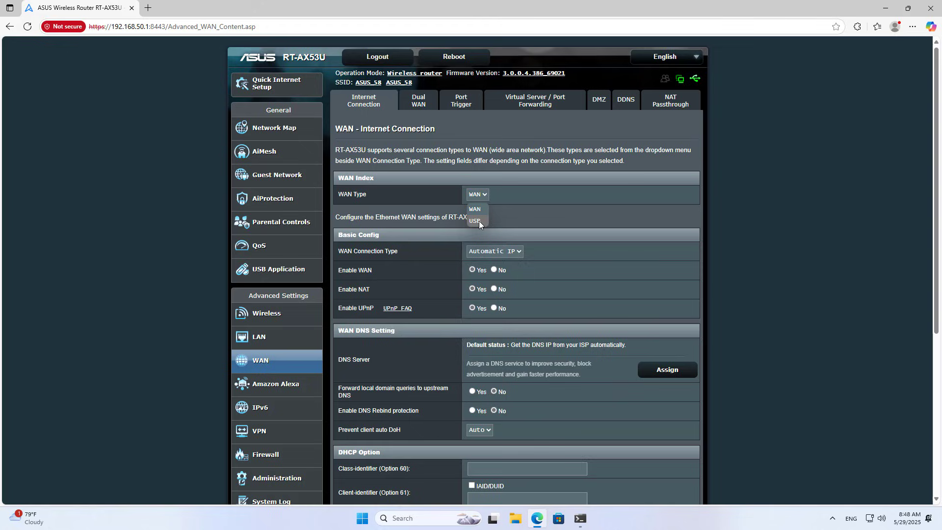
left_click(475, 221)
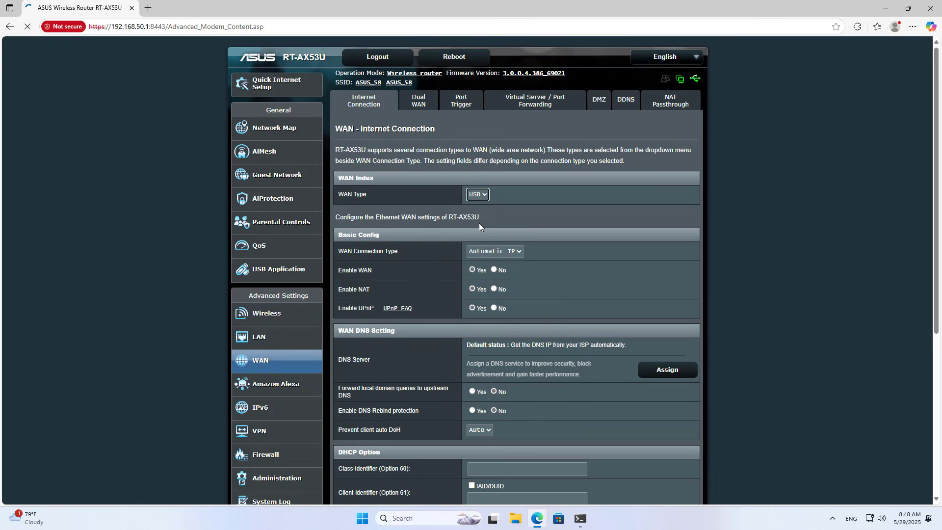
left_click(477, 195)
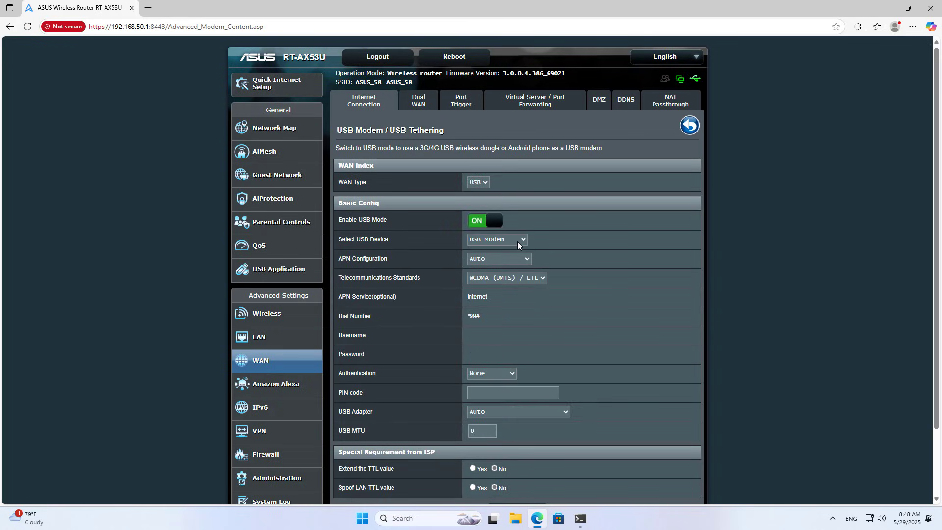
left_click(497, 240)
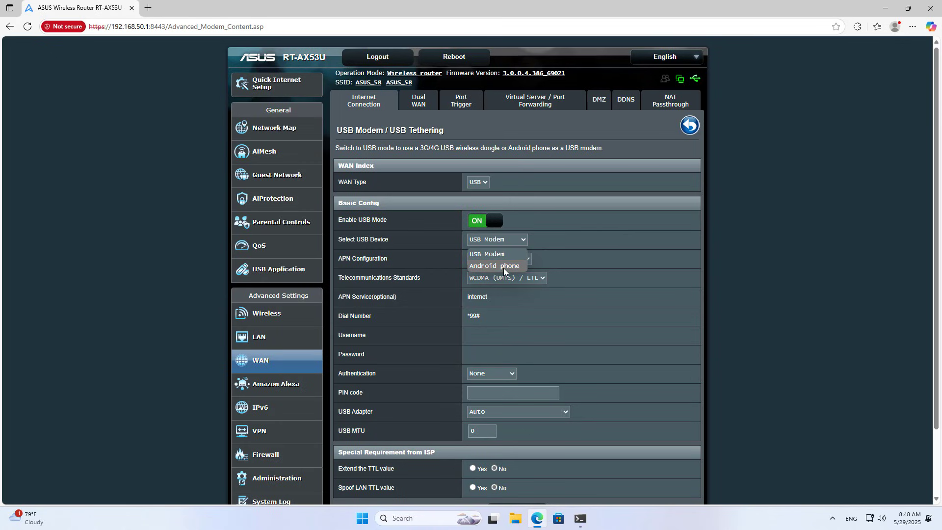
left_click(493, 266)
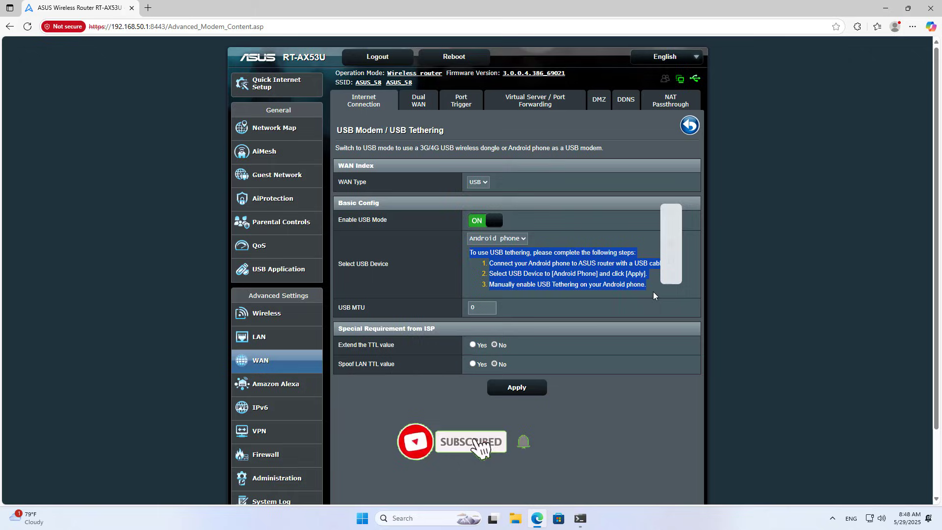
- Apply the Android phone tethering setting and confirm the router reboot
left_click(454, 57)
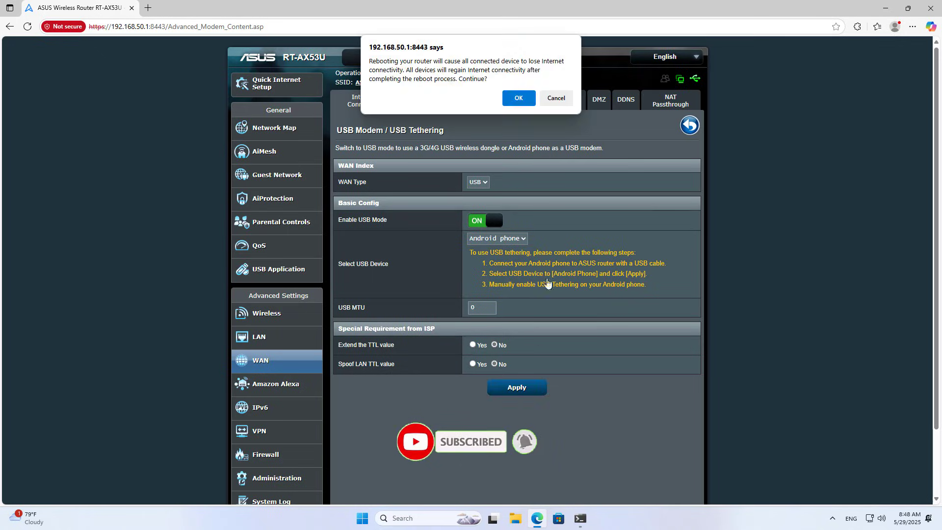
left_click(518, 98)
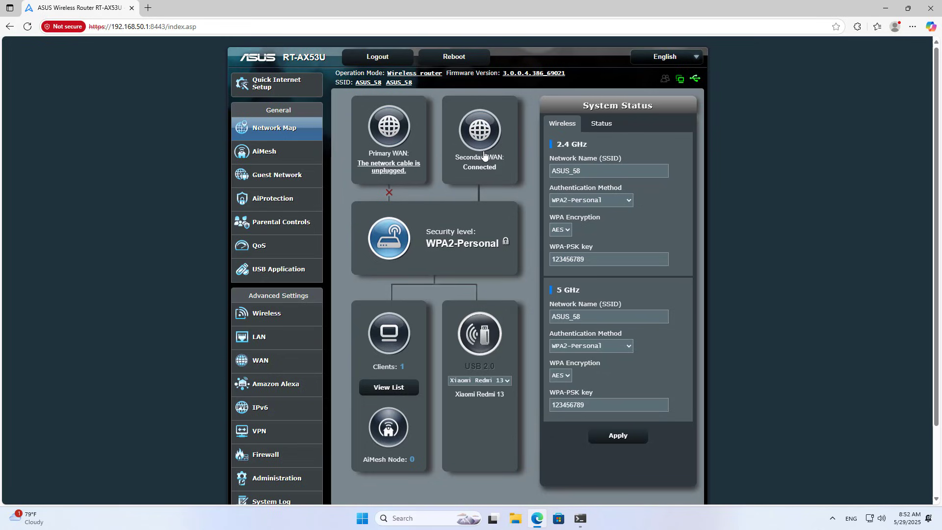
- Show the Secondary WAN status: USB in Fail Over mode with WAN IP 192.168.187.158
left_click(479, 128)
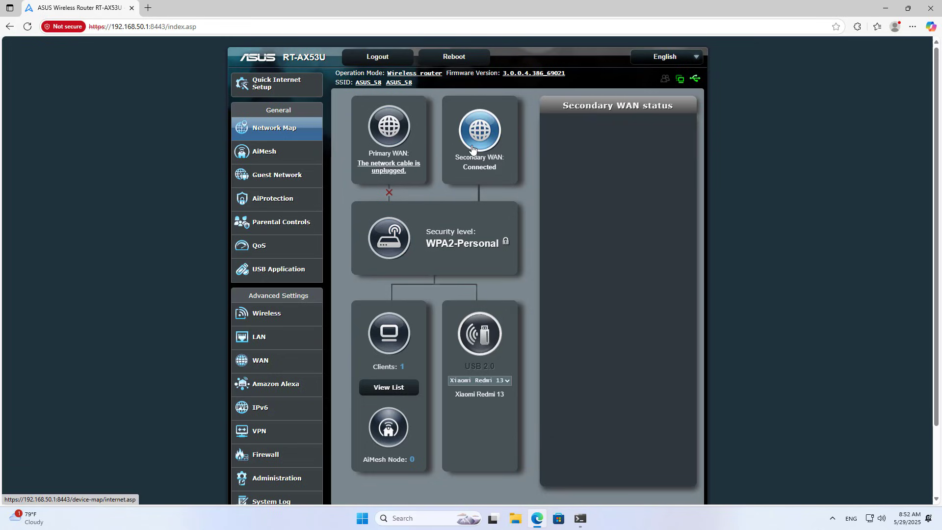
left_click(479, 129)
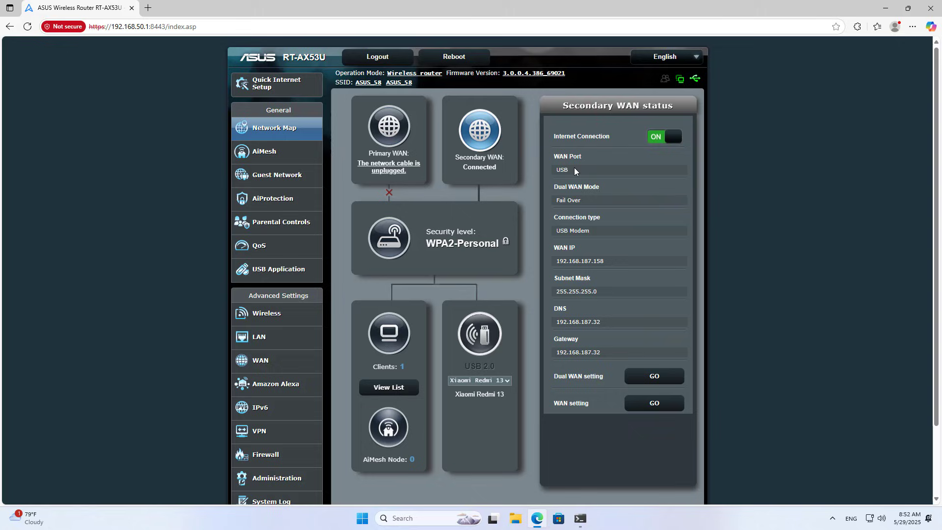
mouse_move(580, 200)
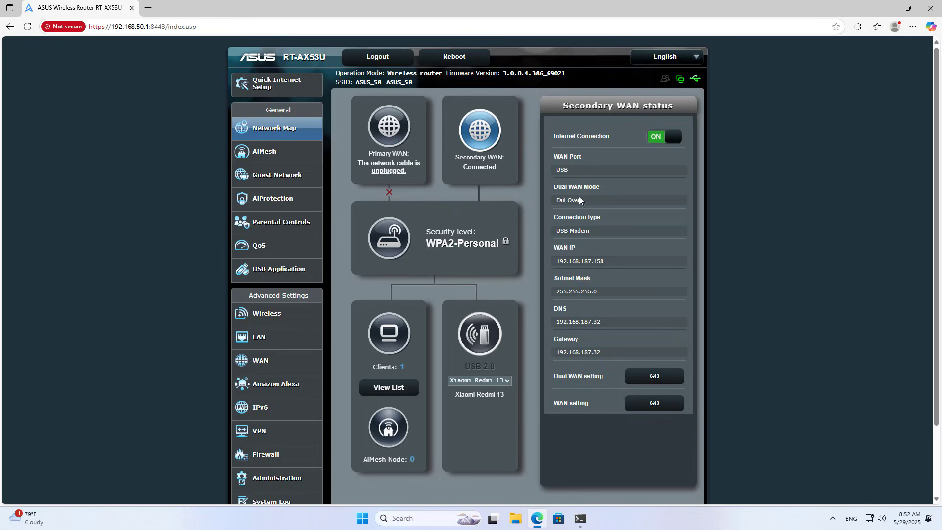
mouse_move(608, 266)
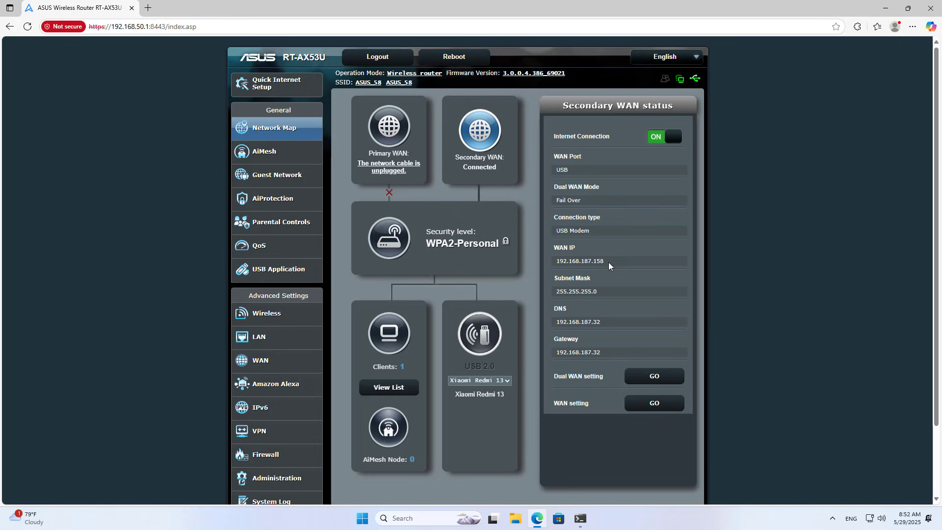
mouse_move(615, 355)
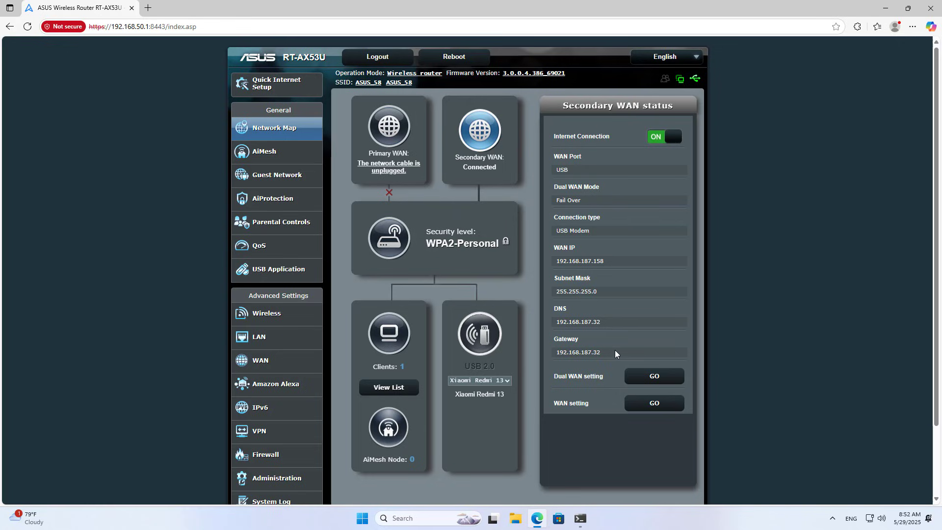